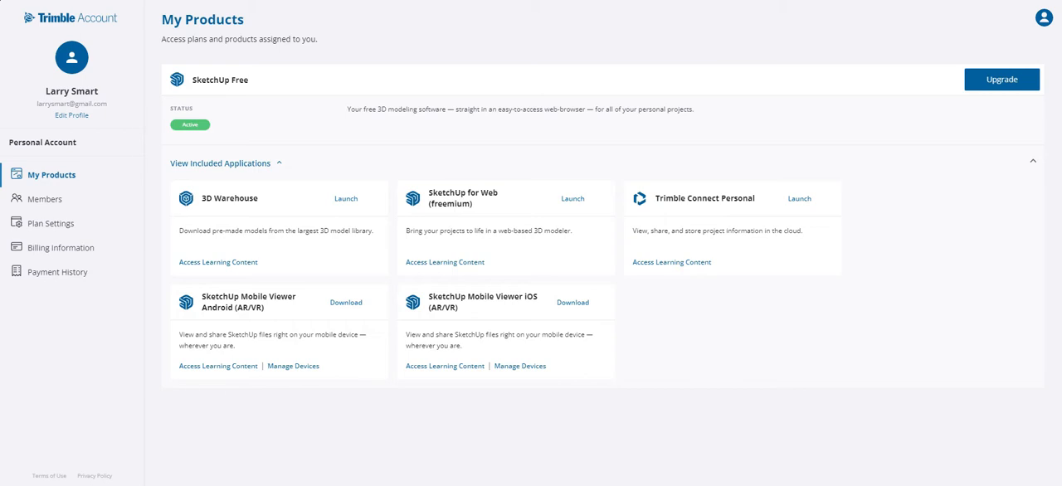
mouse_move(360, 193)
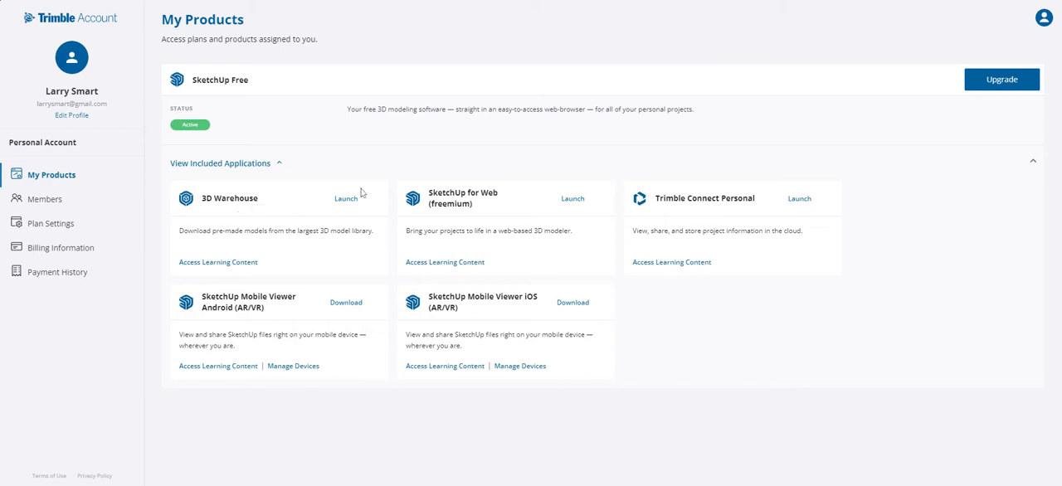
mouse_move(487, 320)
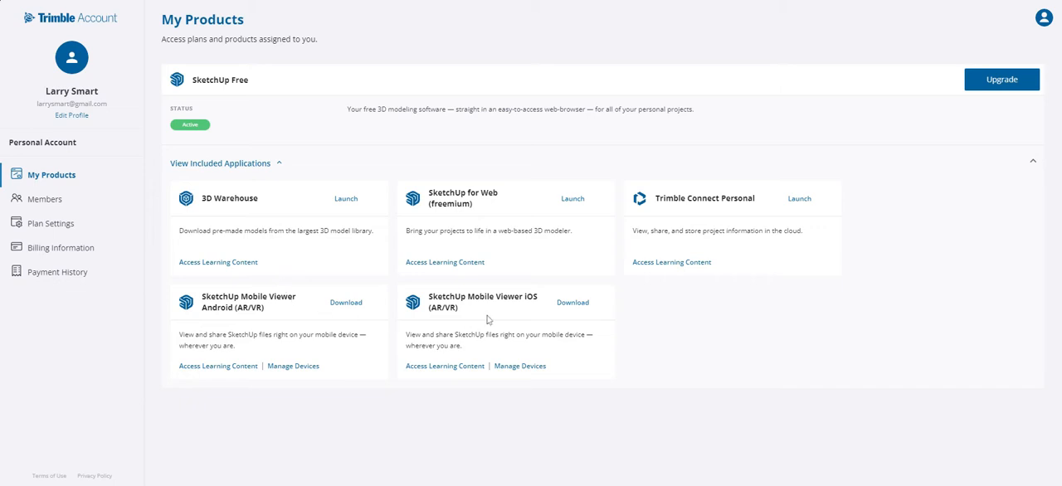
mouse_move(617, 214)
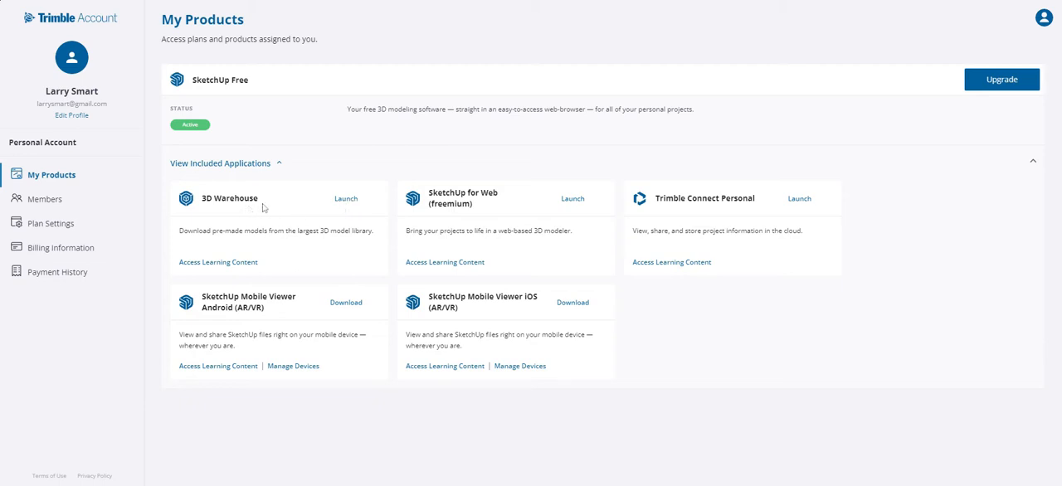
mouse_move(344, 206)
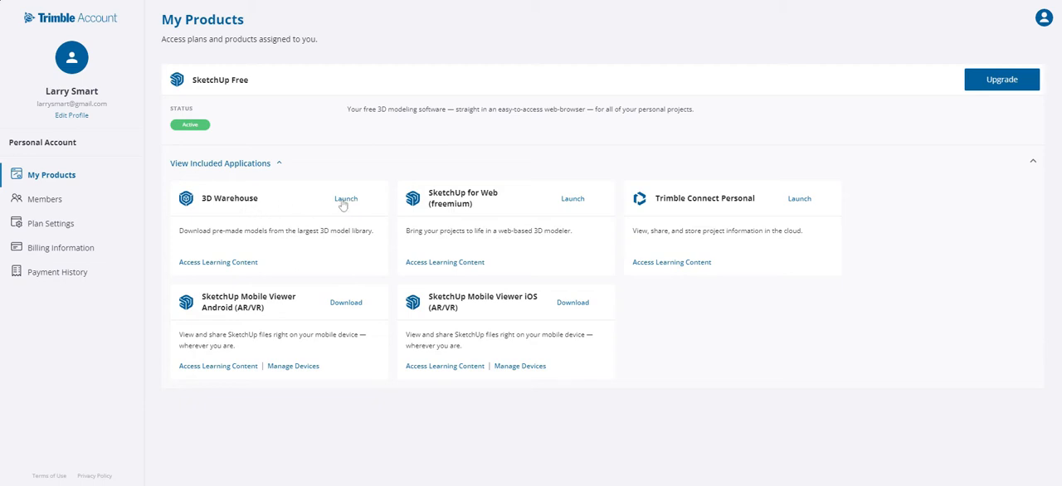
Launch 3D Warehouse and enter 'thomas school bus' in its search box
left_click(346, 199)
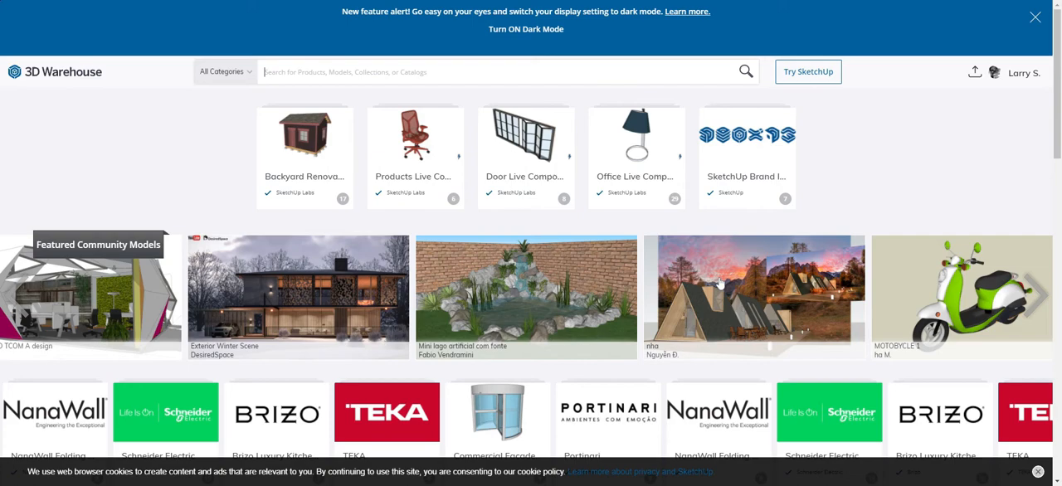
scroll("down", 3)
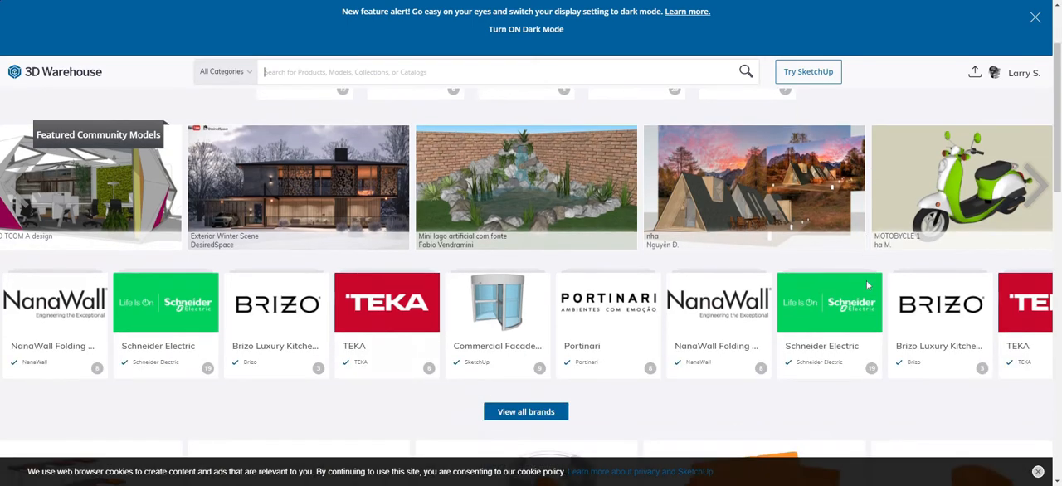
scroll("up", 3)
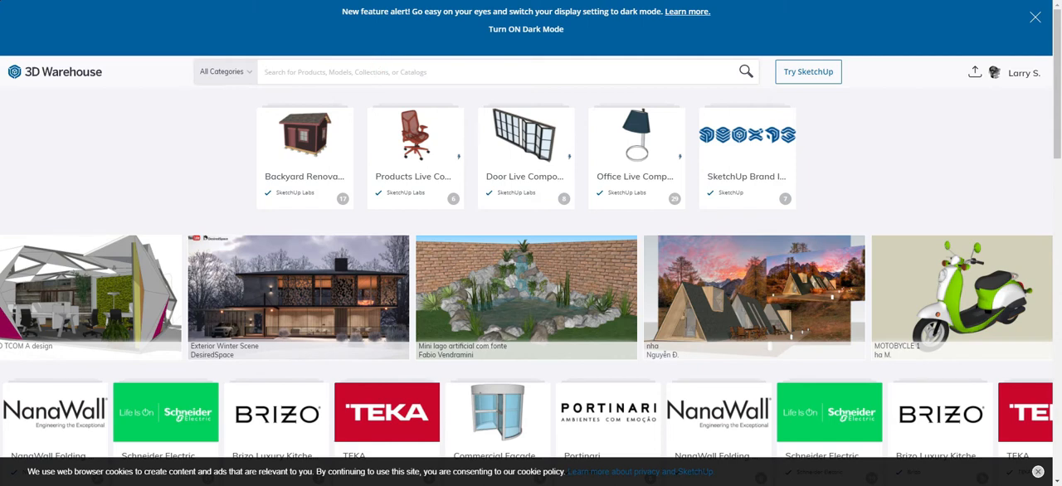
type("thomas s")
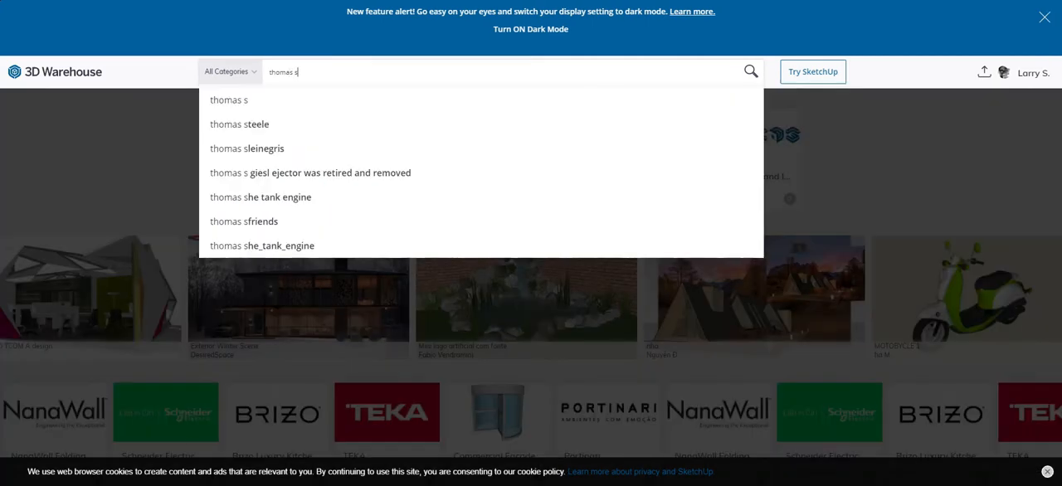
type("chool bus")
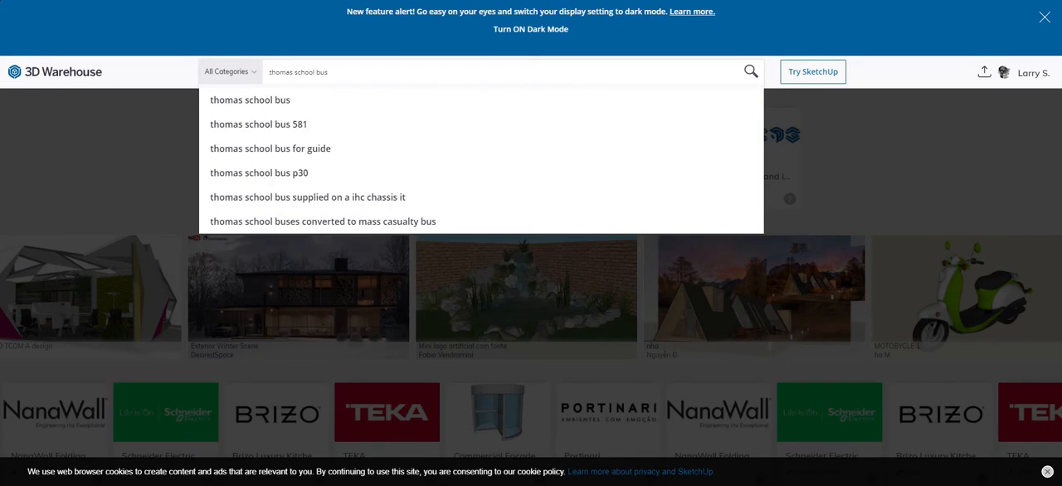
mouse_move(339, 73)
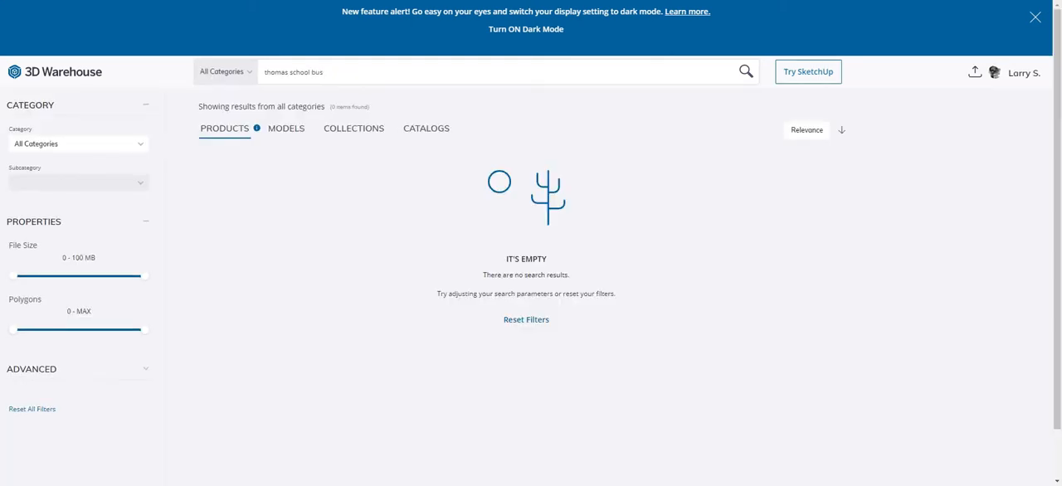
Switch the results to Models and browse down through the Thomas school bus listings
left_click(285, 129)
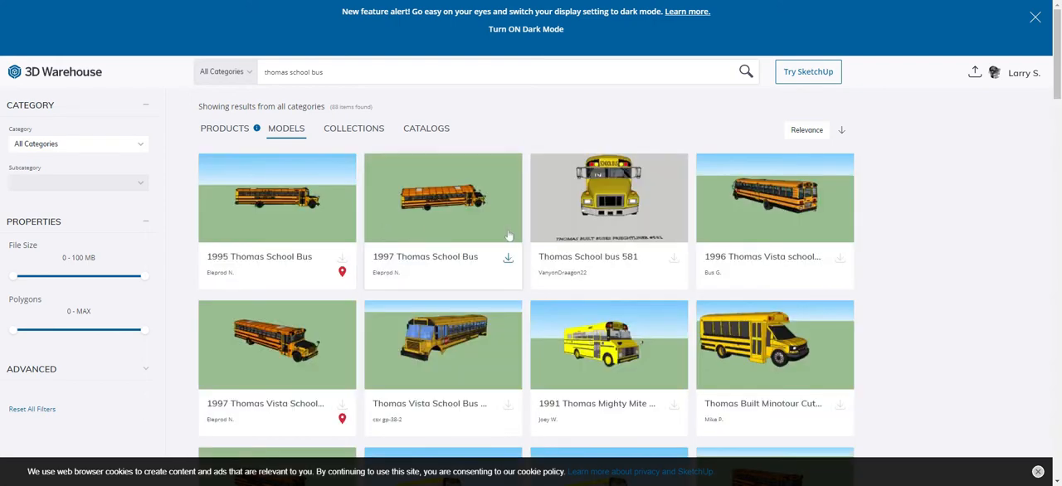
scroll("down", 3)
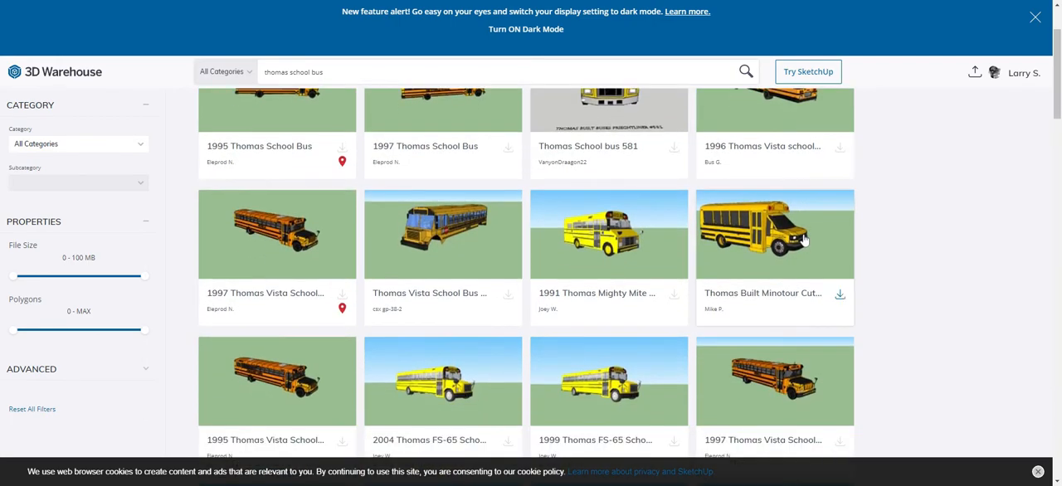
scroll("down", 3)
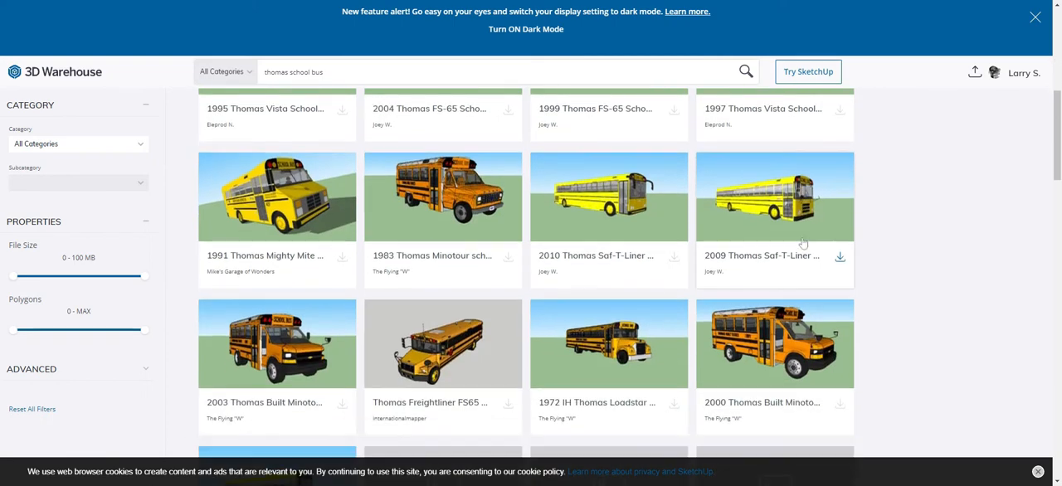
scroll("down", 3)
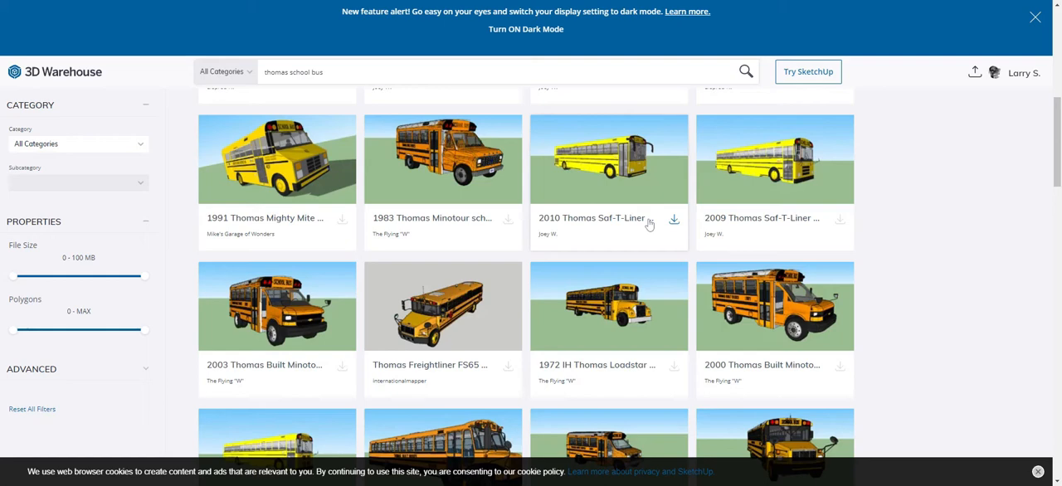
scroll("down", 3)
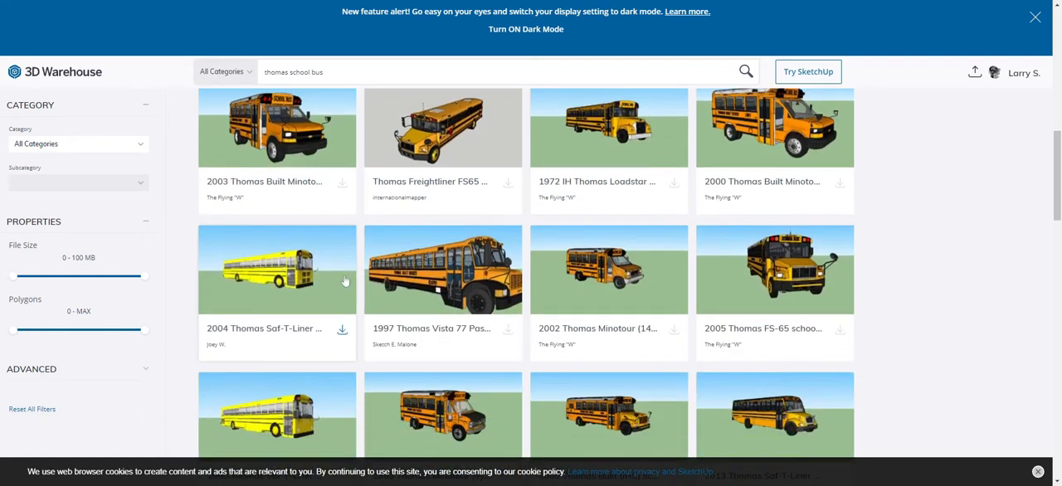
scroll("down", 3)
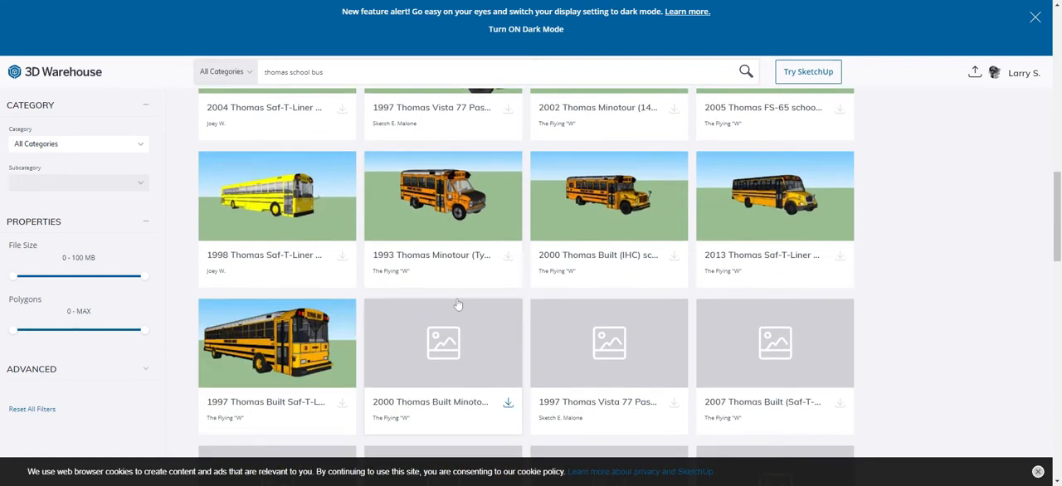
scroll("down", 3)
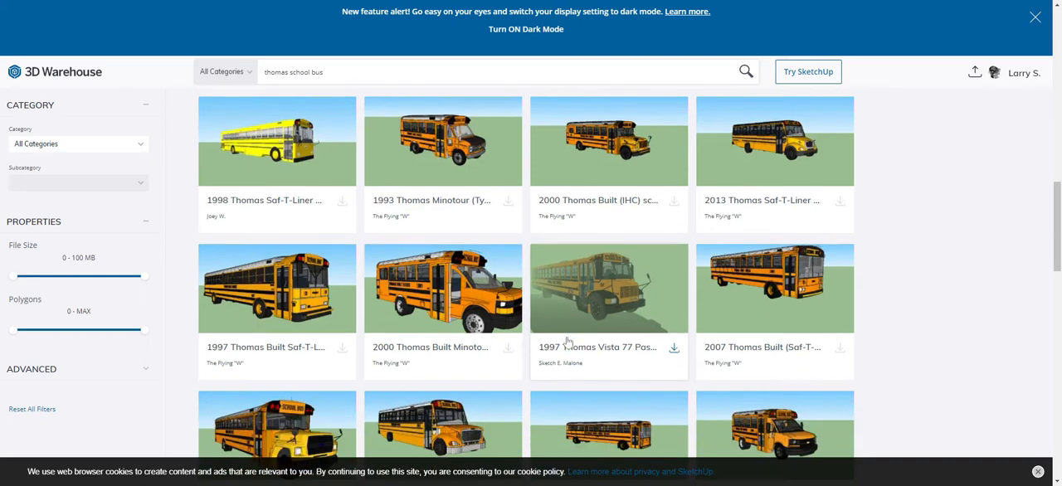
mouse_move(770, 307)
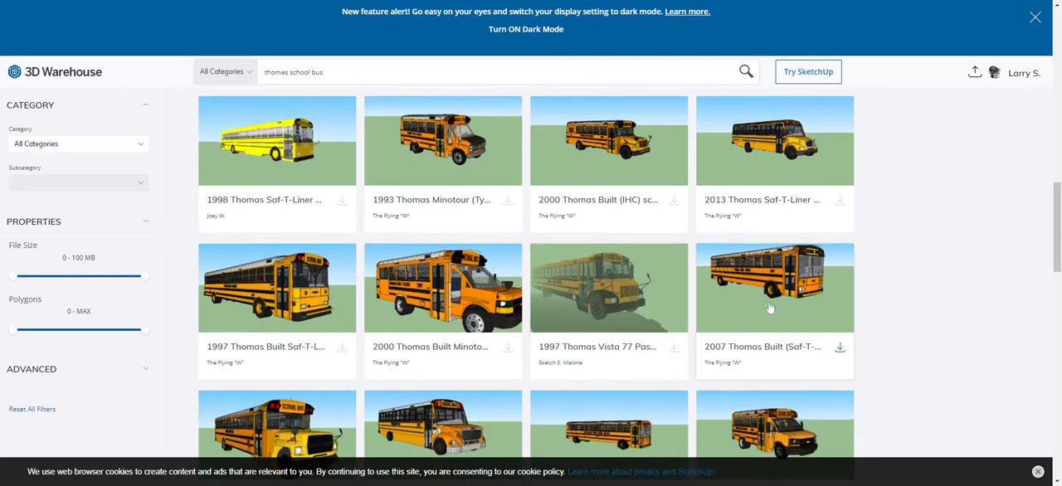
left_click(774, 288)
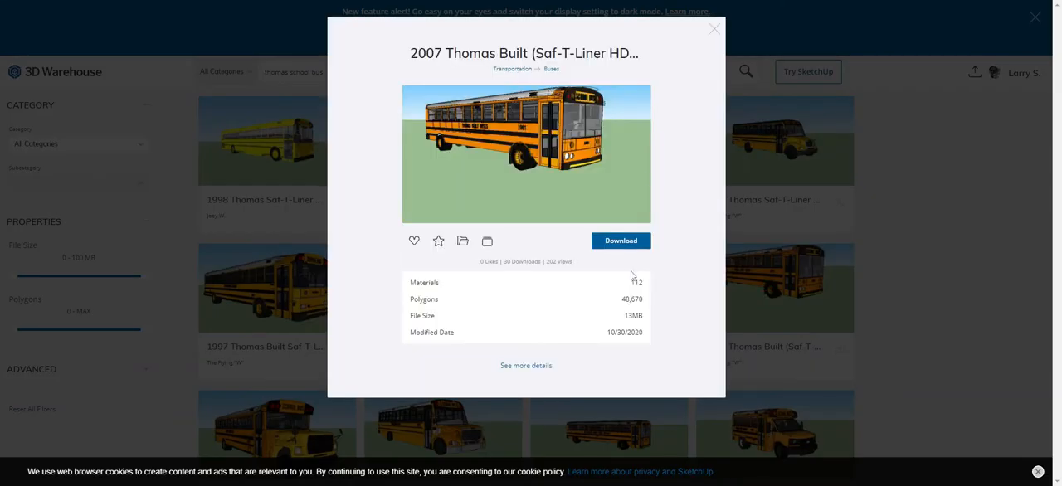
mouse_move(709, 44)
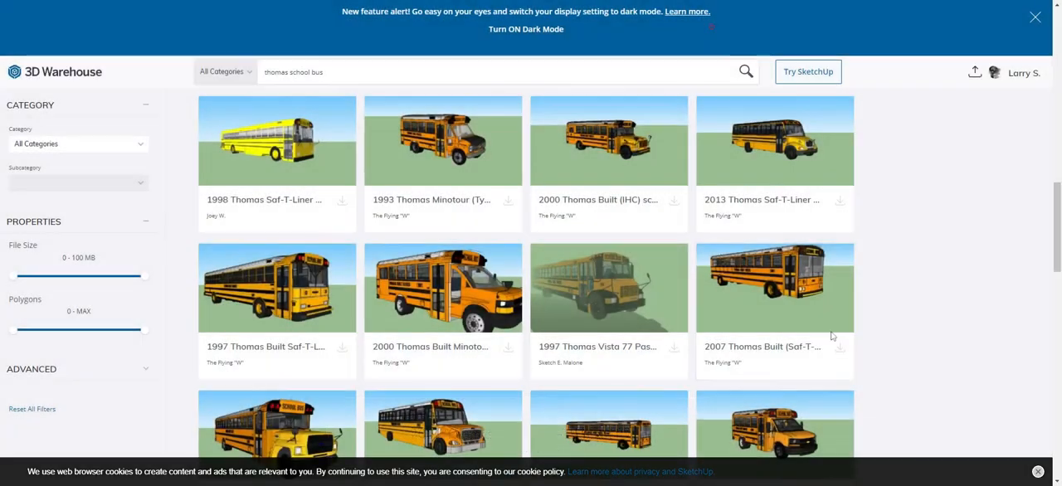
scroll("down", 3)
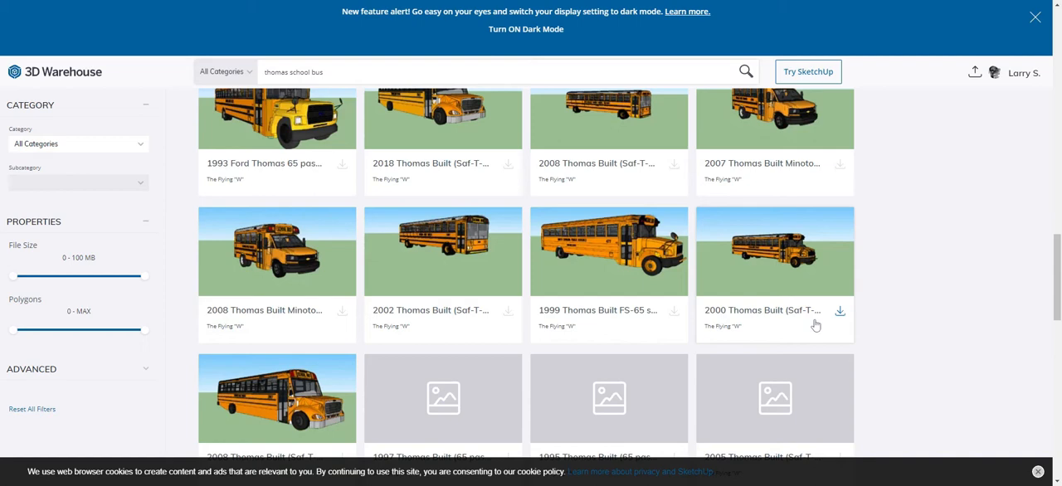
scroll("down", 3)
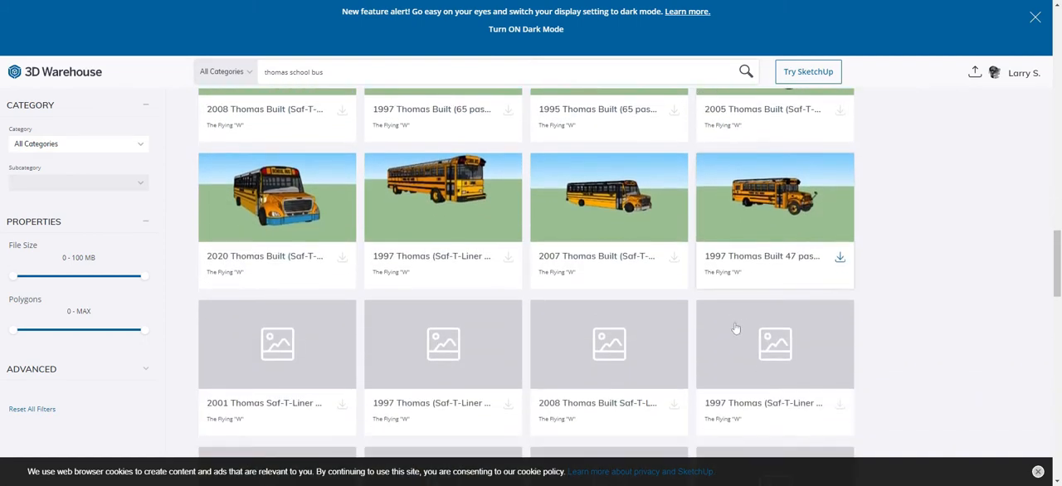
scroll("down", 3)
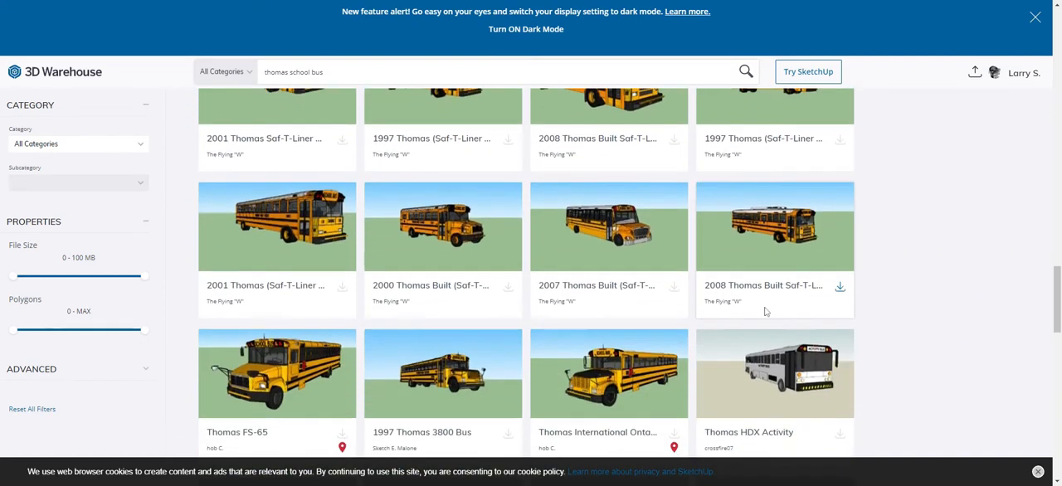
scroll("down", 3)
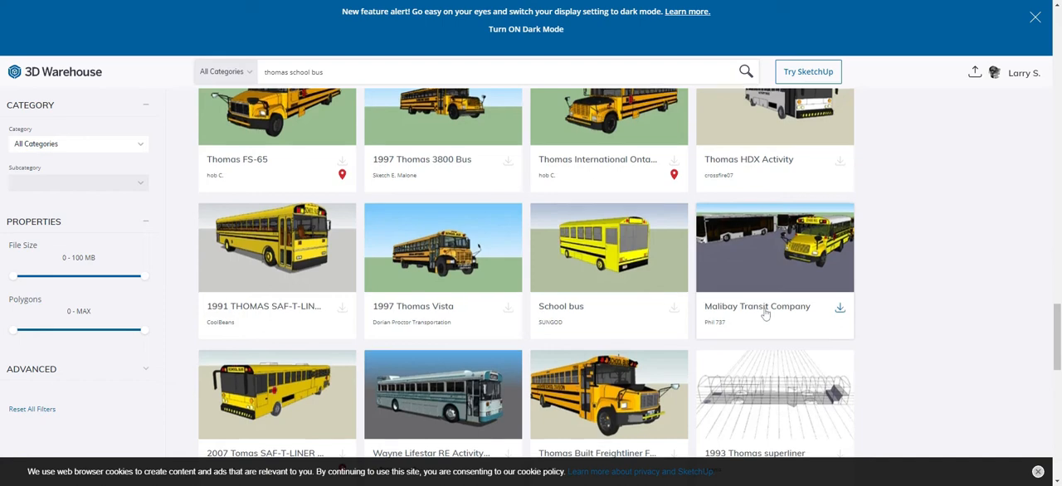
scroll("down", 3)
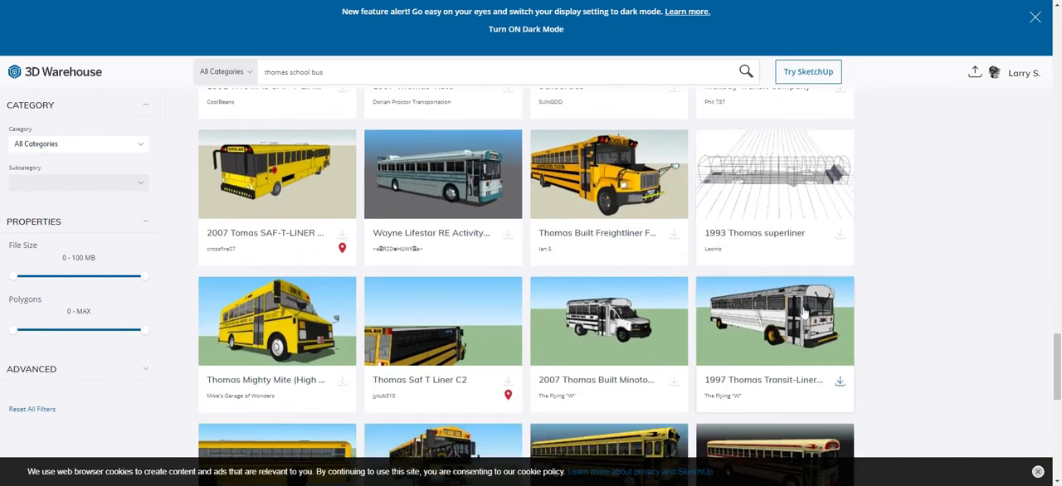
mouse_move(800, 214)
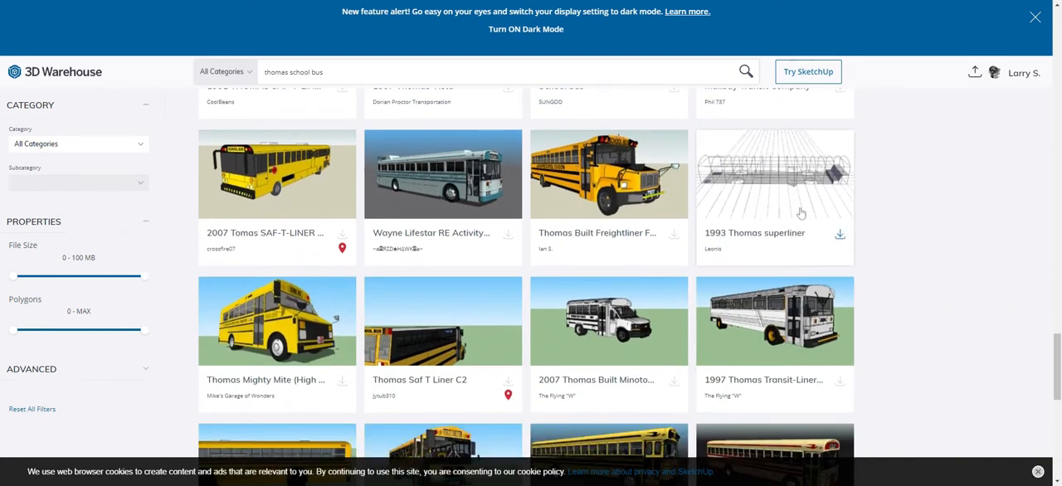
scroll("down", 3)
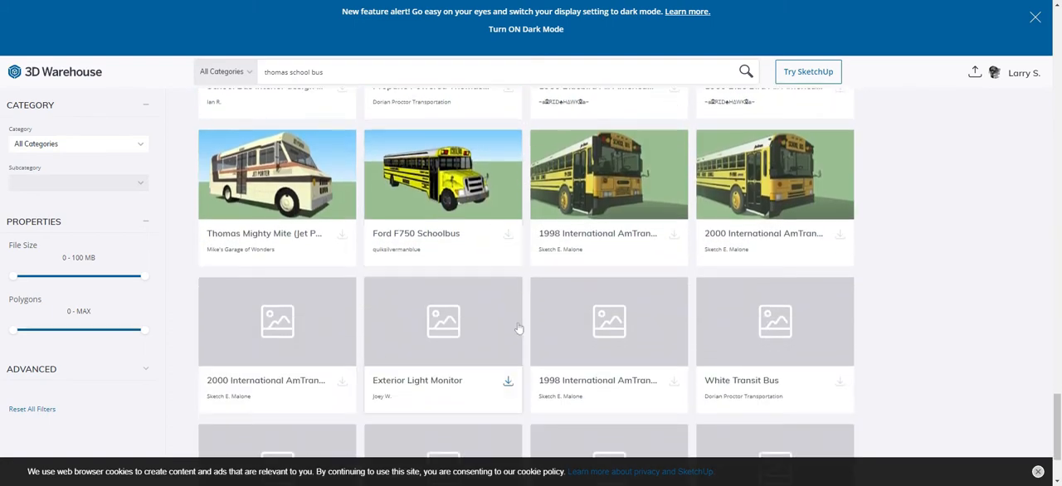
Review the skoolie design model's details and close its preview
scroll("down", 3)
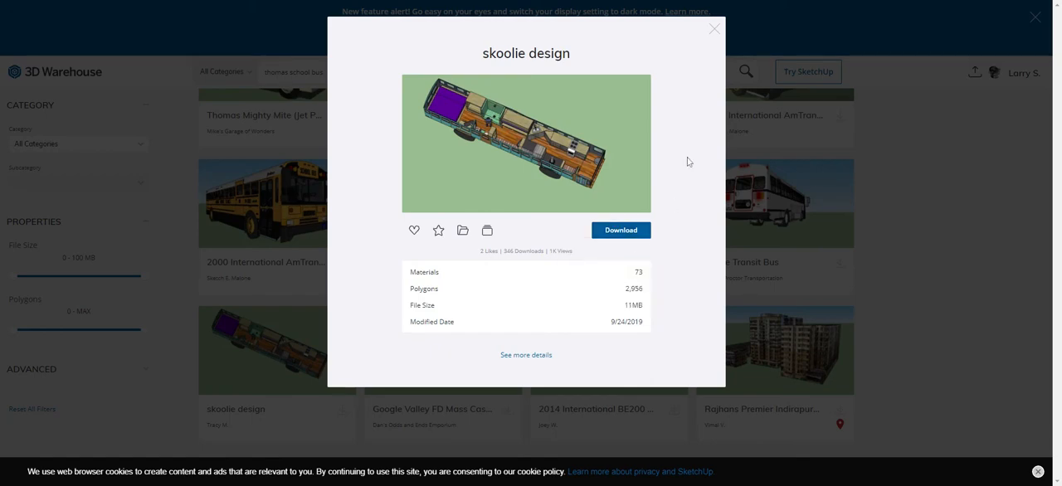
mouse_move(714, 33)
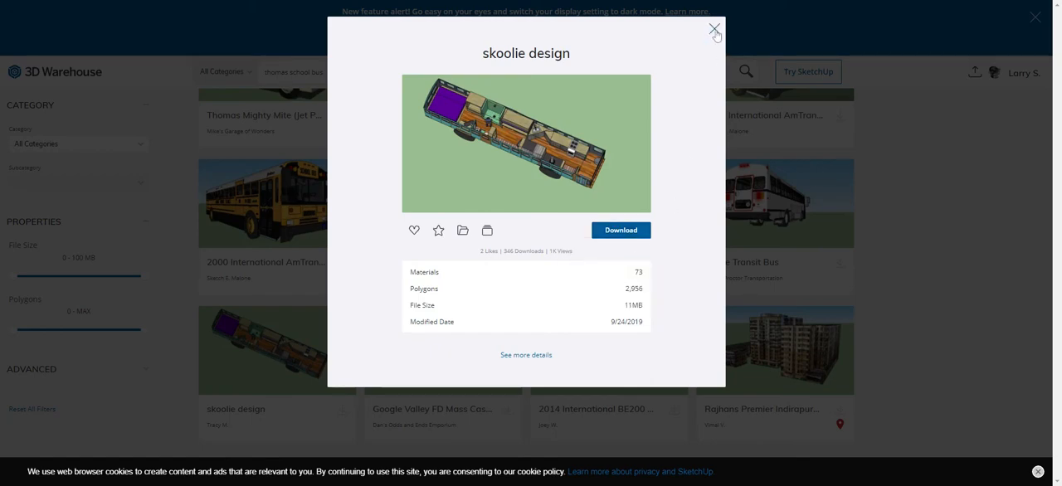
left_click(713, 30)
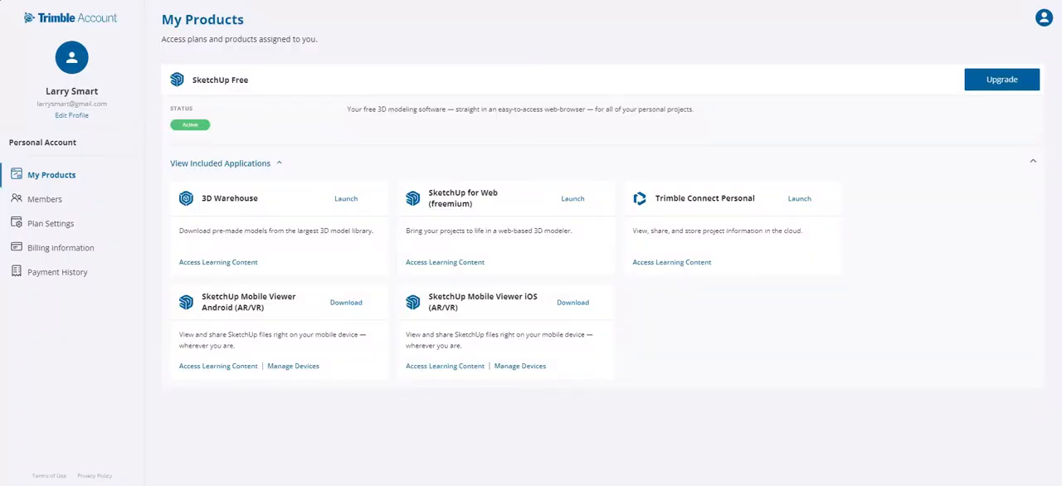
Launch SketchUp for Web (freemium) from the My Products page
left_click(346, 199)
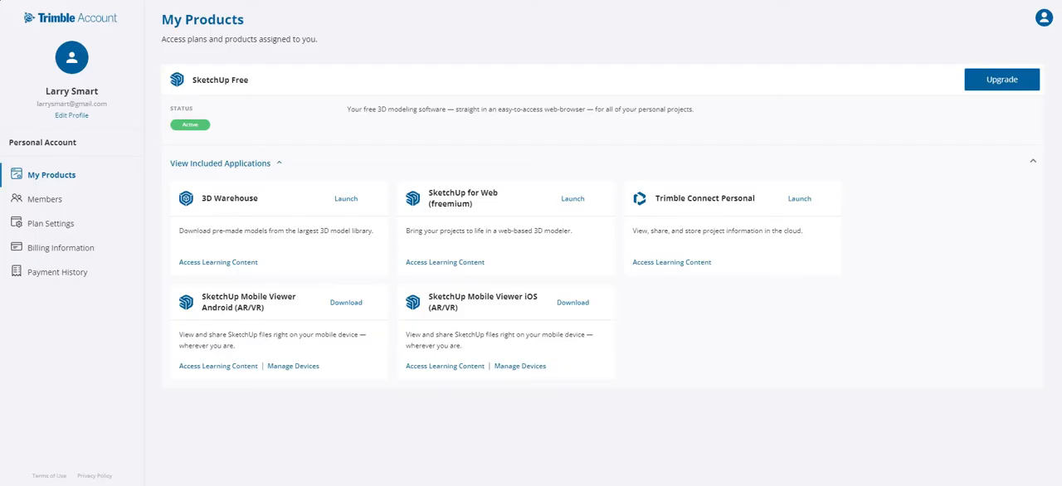
mouse_move(423, 195)
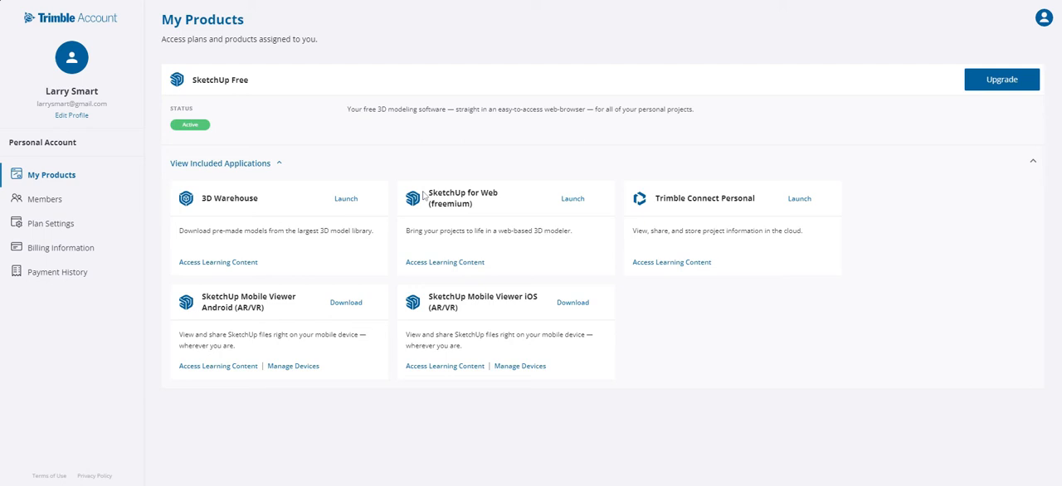
mouse_move(577, 204)
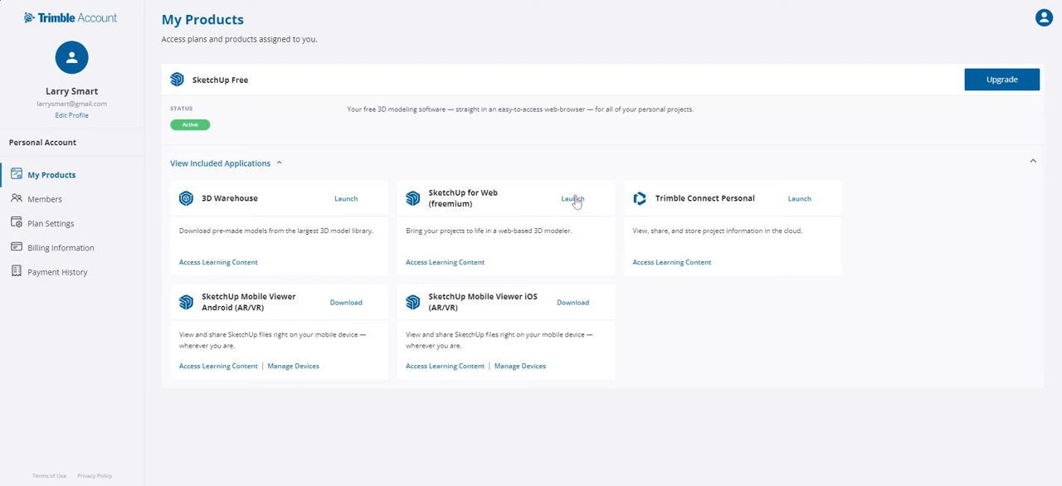
mouse_move(572, 199)
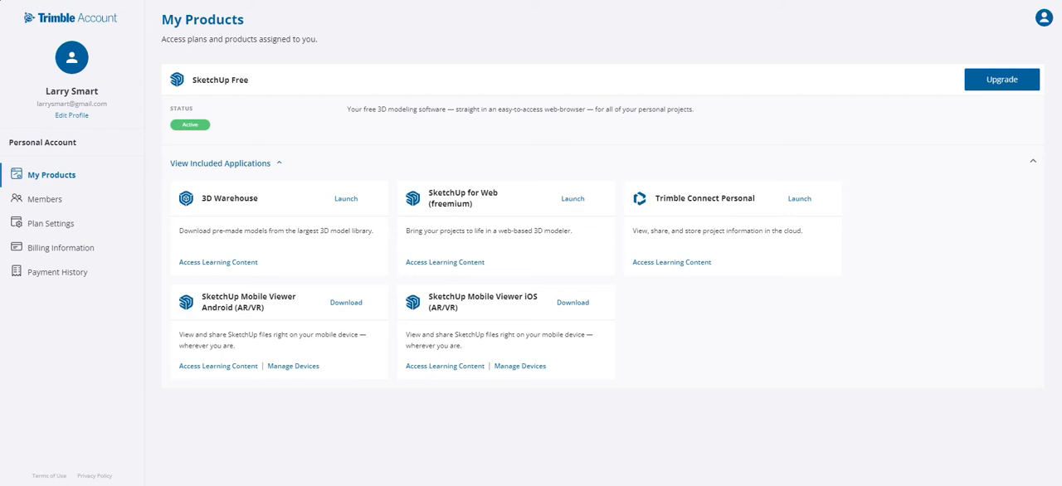
left_click(573, 198)
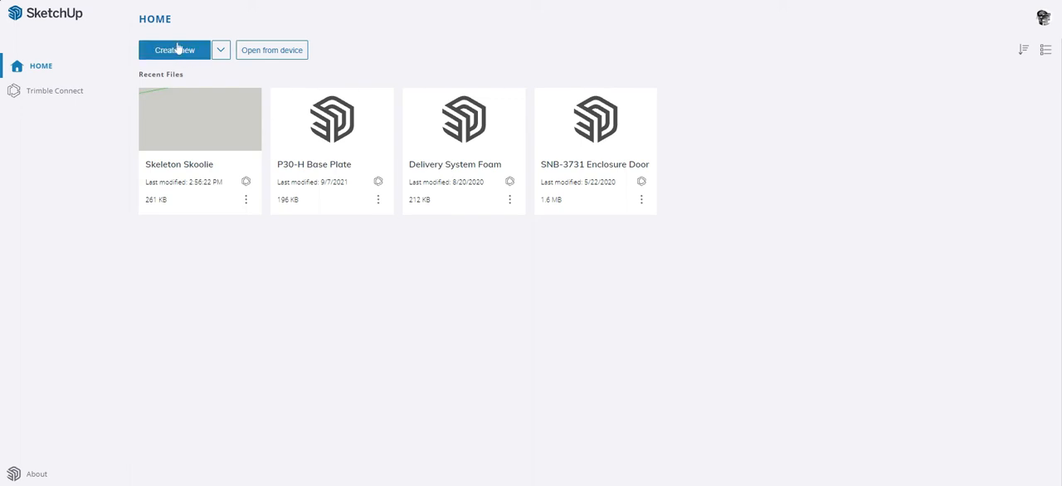
mouse_move(56, 143)
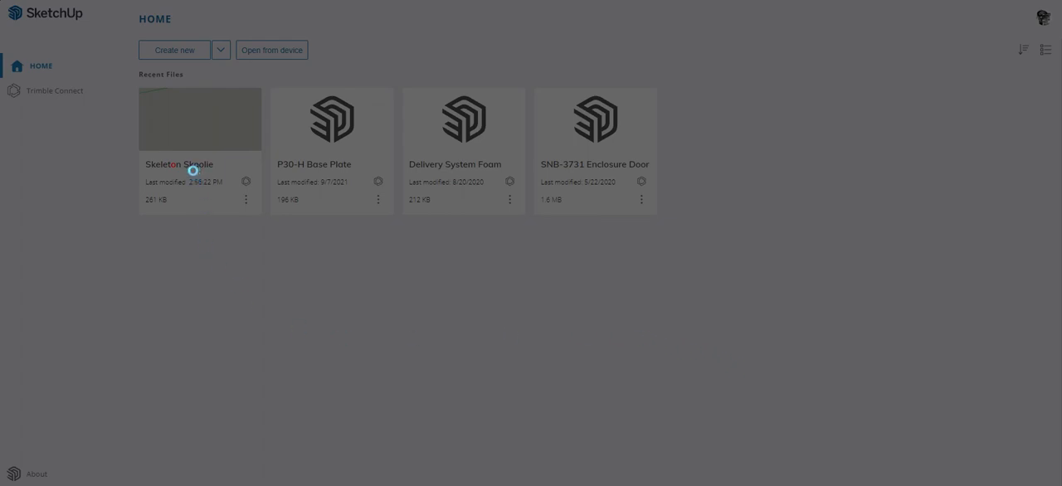
mouse_move(197, 168)
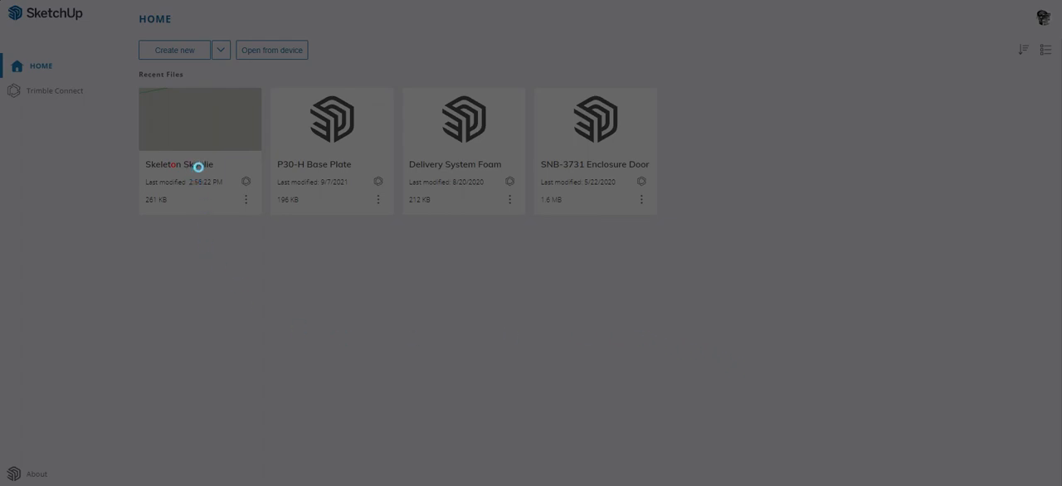
Open the Skeleton Skoolie project from Recent Files
double_click(199, 118)
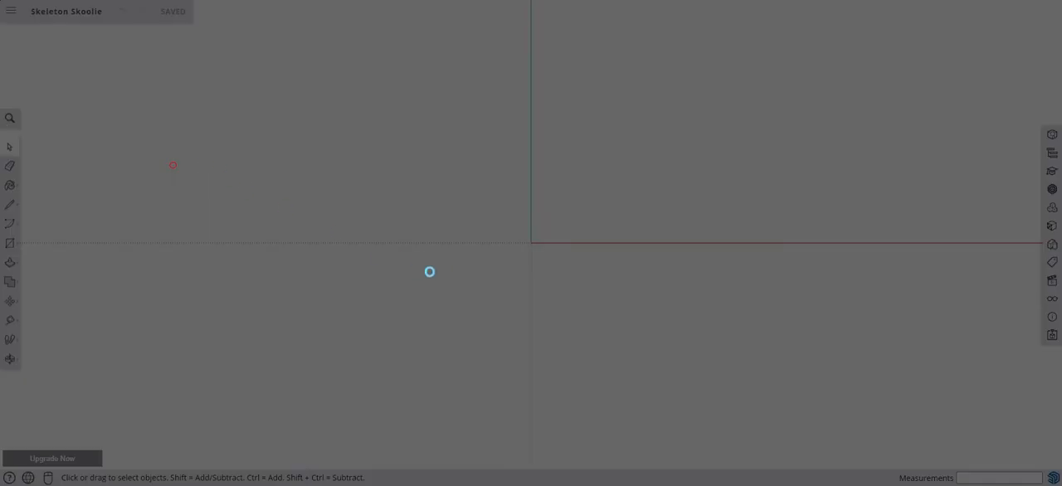
mouse_move(454, 78)
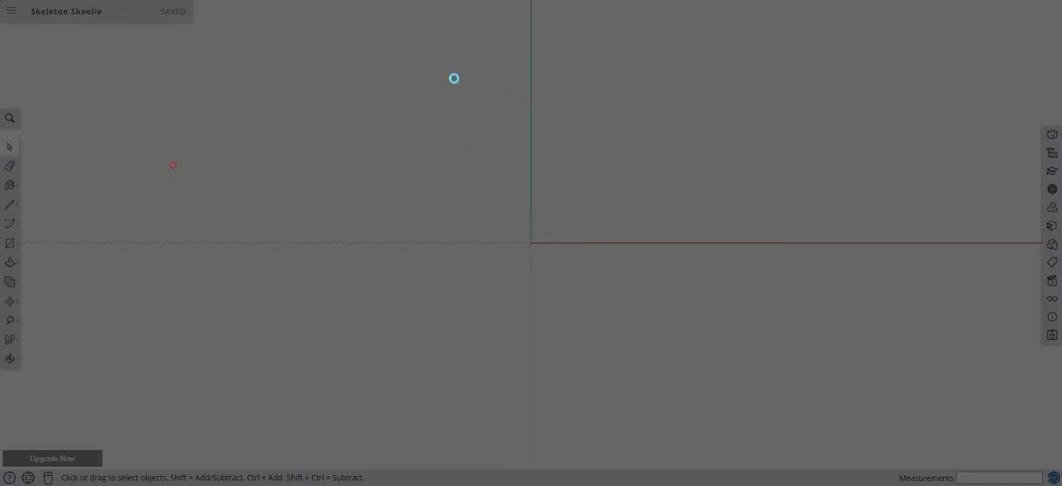
mouse_move(598, 207)
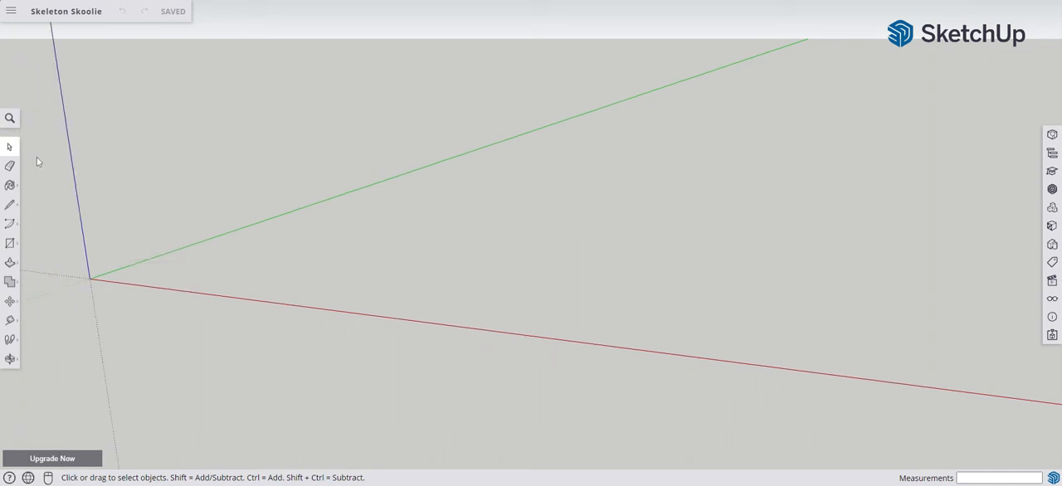
Bring up the main file menu once Skeleton Skoolie has loaded
left_click(11, 11)
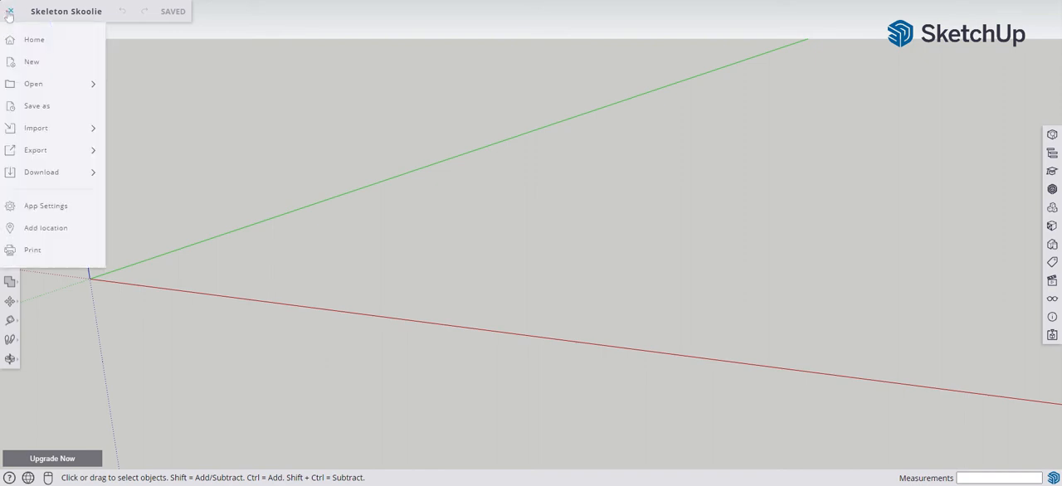
Choose Import > My device to reach the Import File dialog
left_click(33, 83)
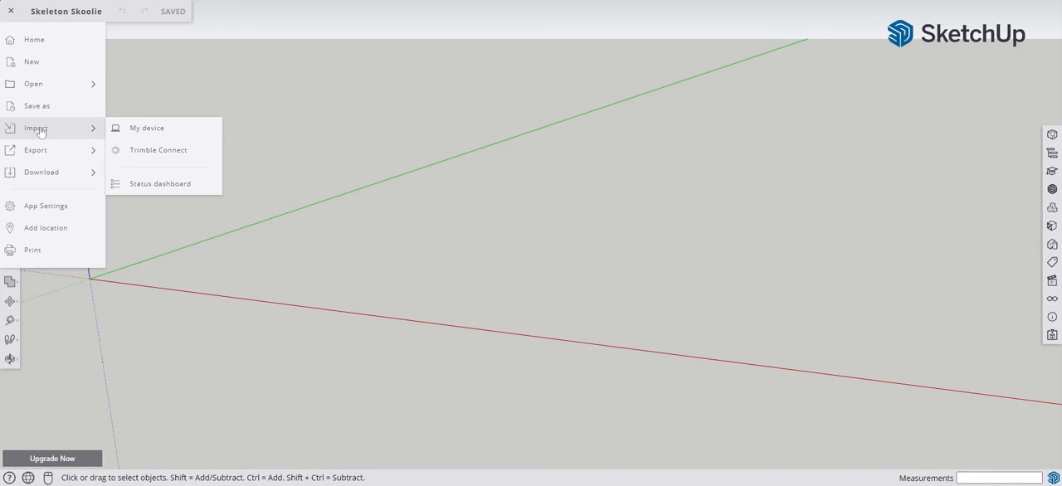
left_click(147, 127)
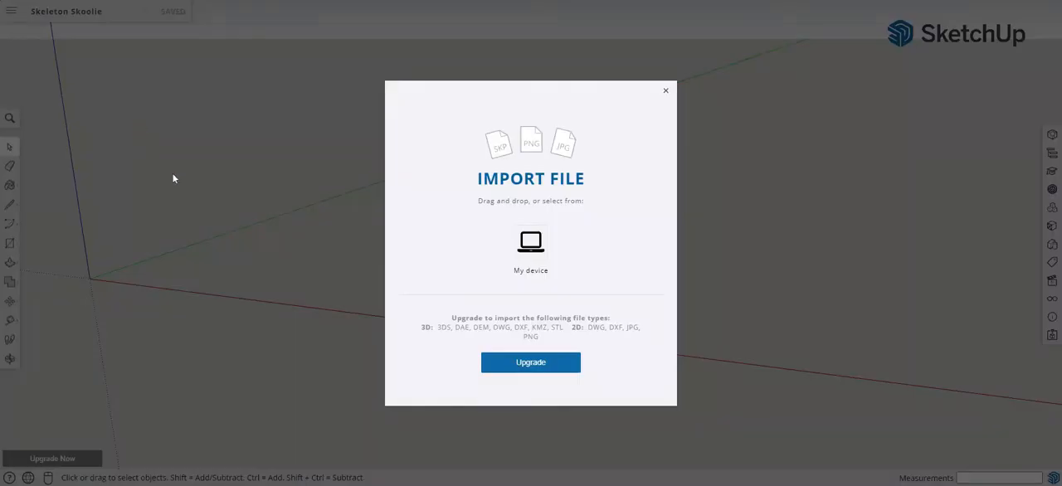